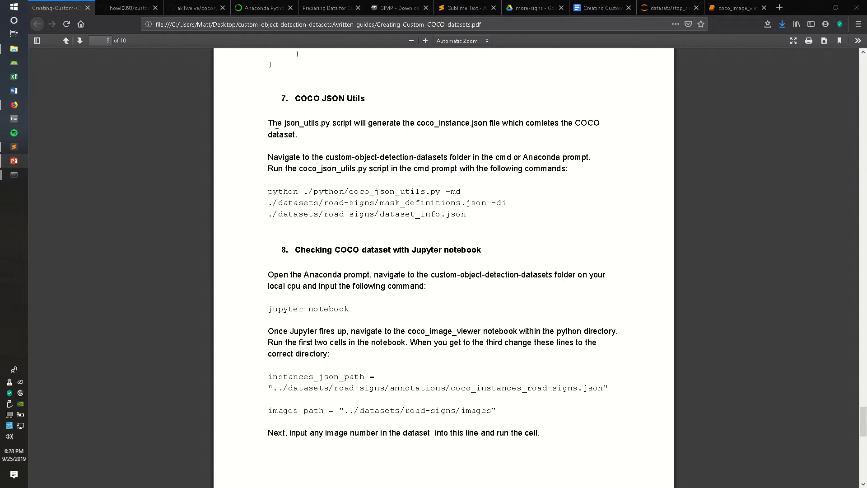
mouse_move(314, 138)
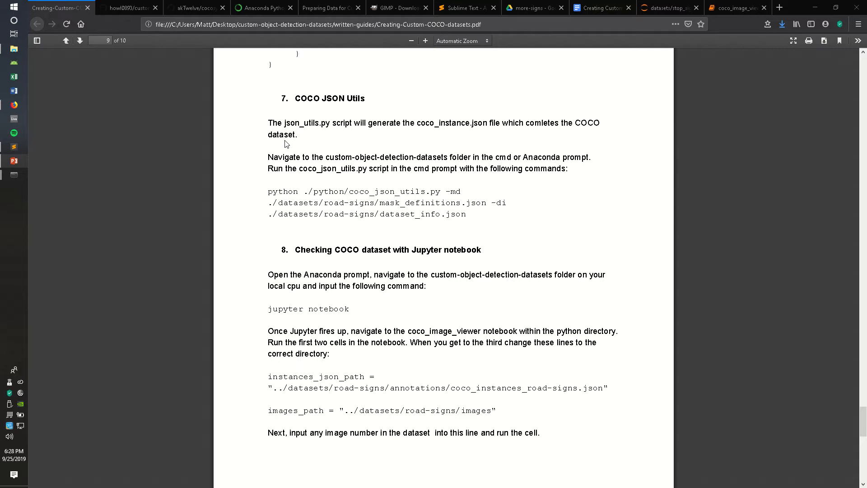
mouse_move(324, 166)
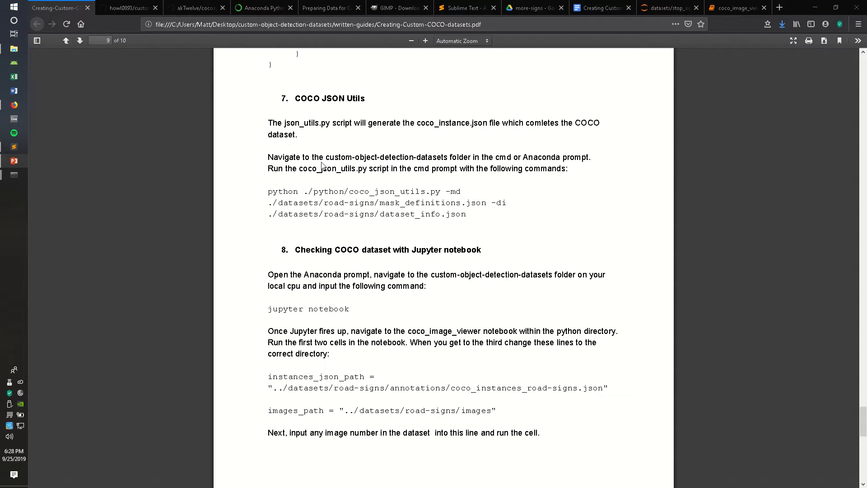
mouse_move(64, 97)
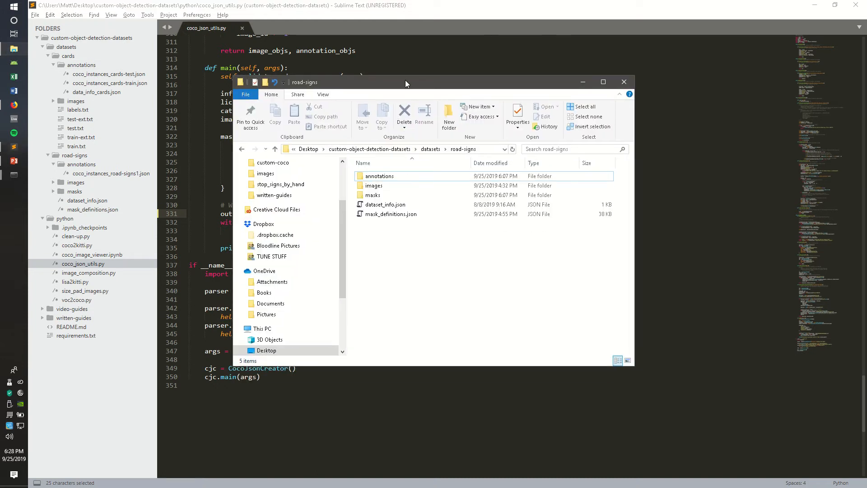
Select mask_definitions.json and dataset_info.json in the road-signs dataset folder
left_click(390, 214)
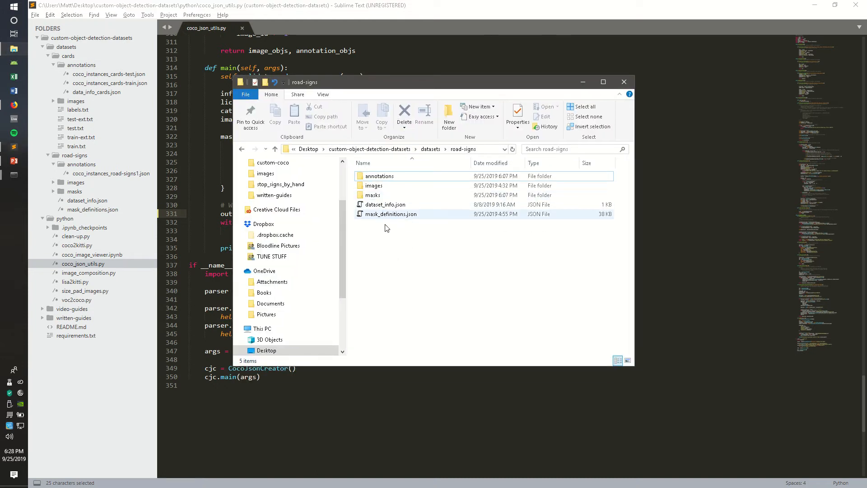
left_click(384, 204)
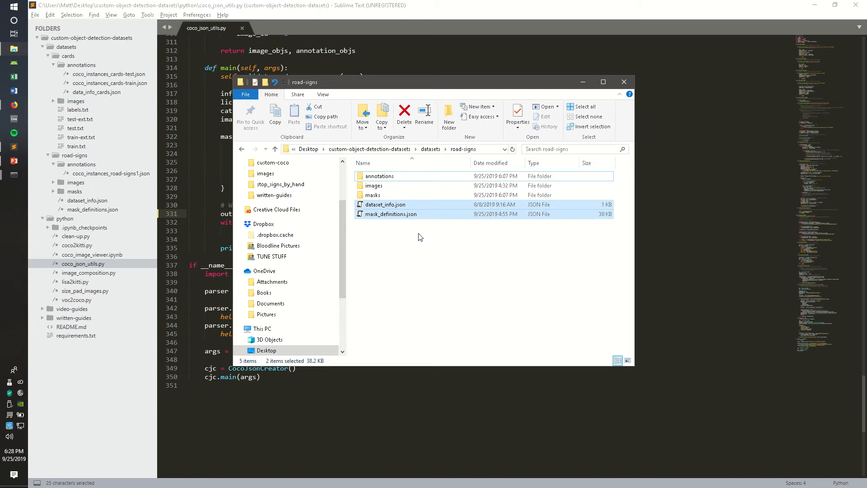
left_click(389, 257)
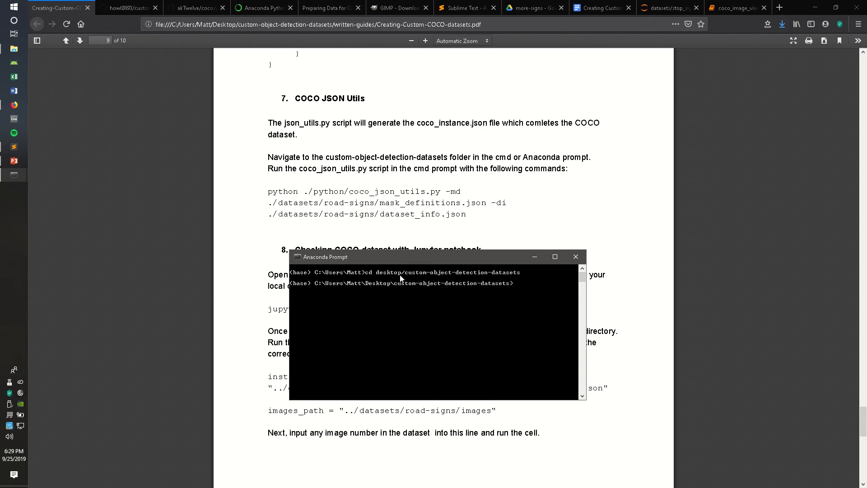
mouse_move(502, 277)
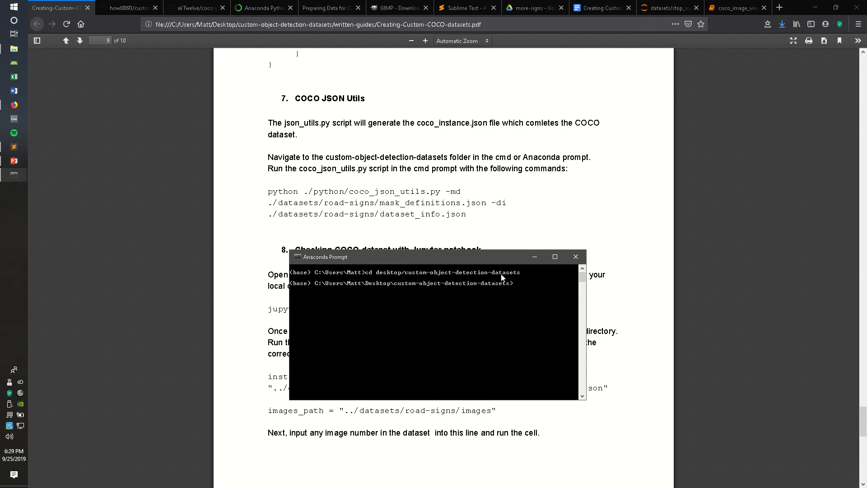
mouse_move(523, 291)
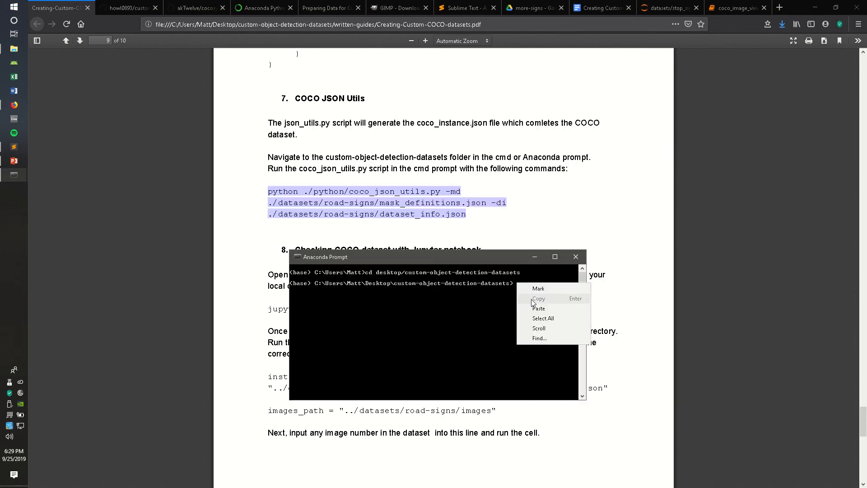
Paste the coco_json_utils.py command with mask definitions and dataset info paths into Anaconda Prompt
left_click(539, 308)
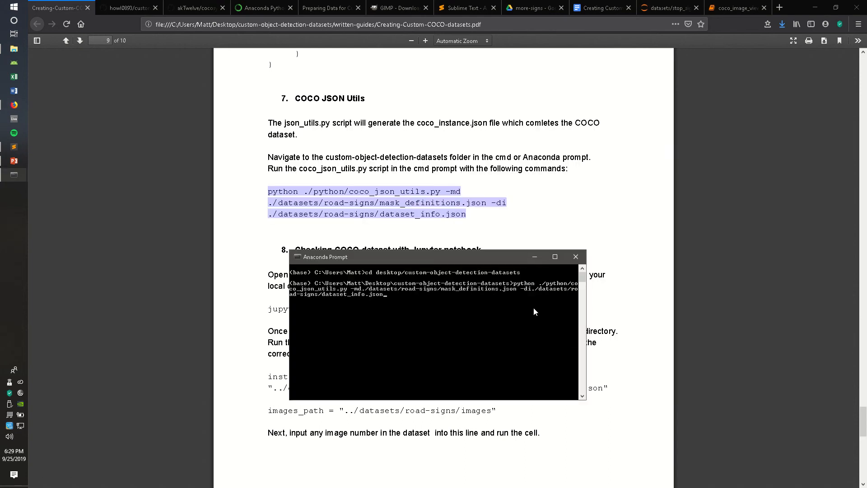